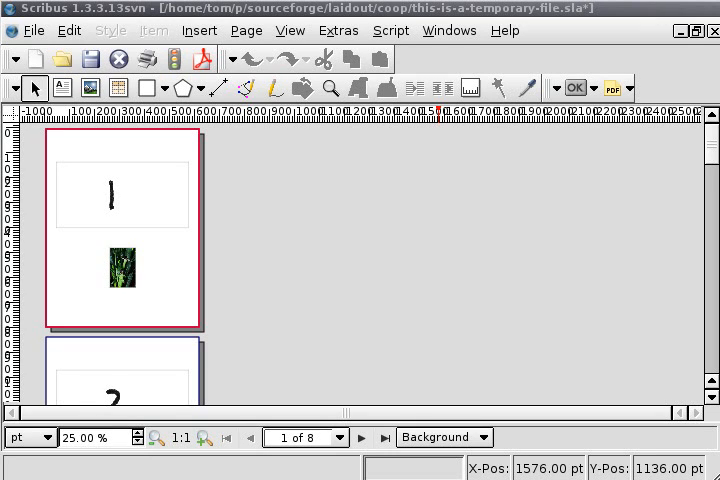
{"action": "mouse_move", "coordinate": [351, 346]}
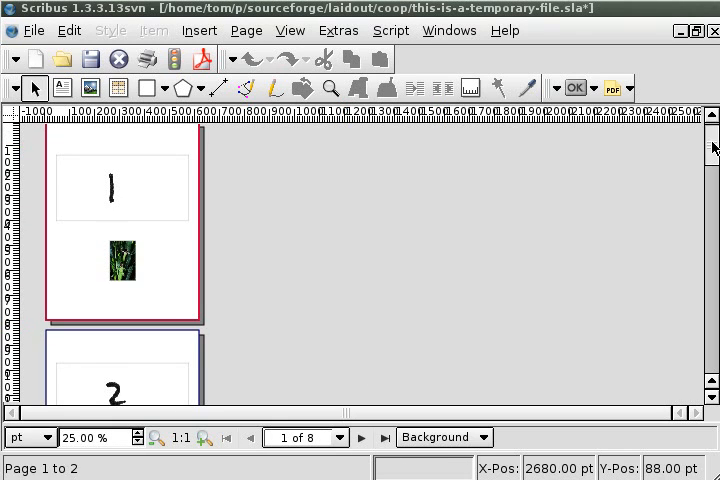
Step: Run the recent Laidout reimposition script from the Script menu's Recent Scripts
{"action": "scroll", "scroll_direction": "down", "scroll_amount": 3}
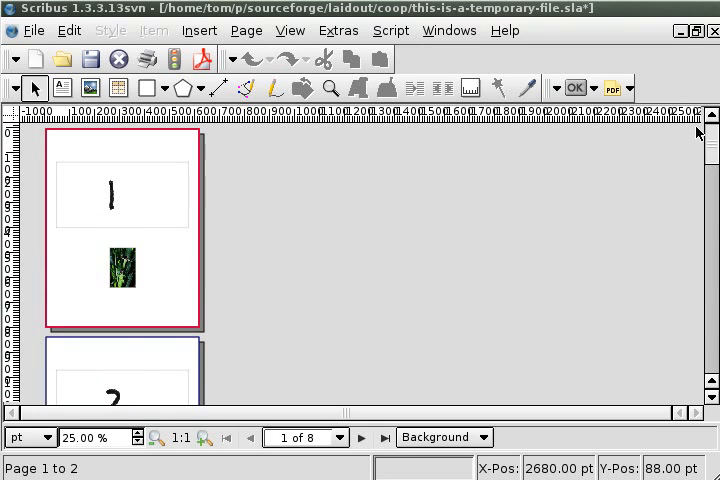
{"action": "scroll", "scroll_direction": "down", "scroll_amount": 3}
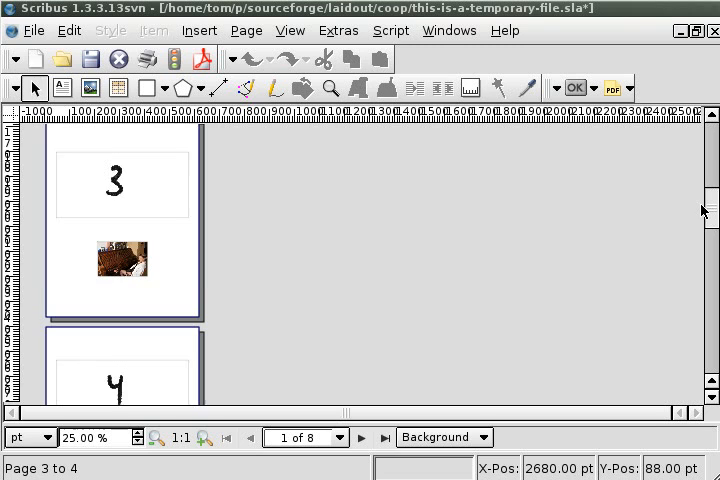
{"action": "scroll", "scroll_direction": "down", "scroll_amount": 3}
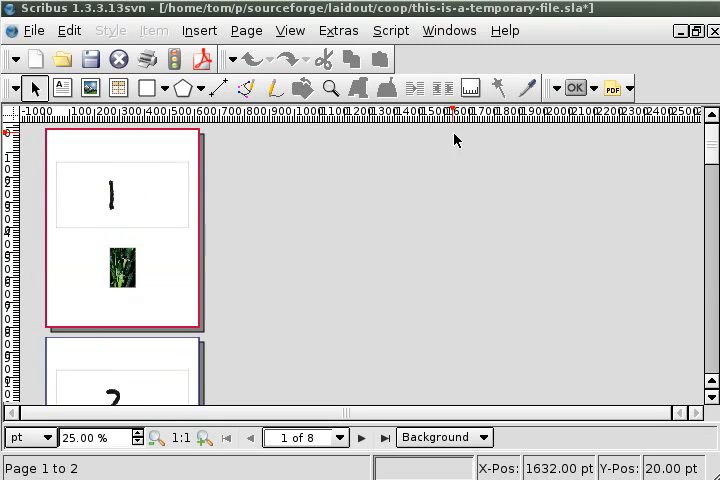
{"action": "left_click", "coordinate": [390, 30]}
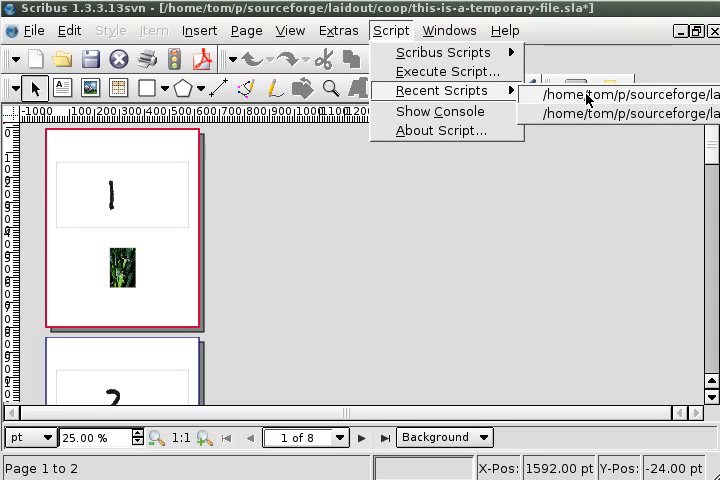
{"action": "left_click", "coordinate": [620, 92]}
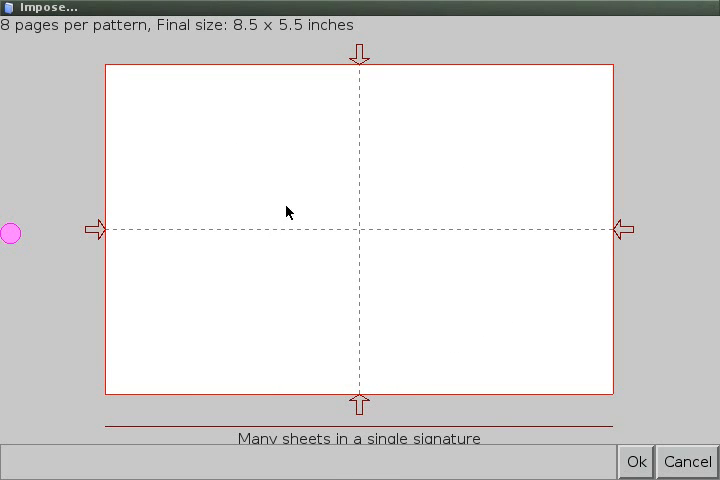
{"action": "mouse_move", "coordinate": [352, 181]}
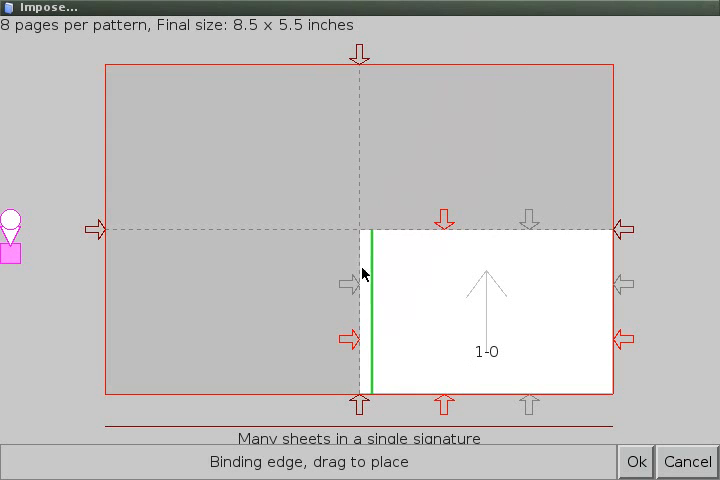
{"action": "mouse_move", "coordinate": [425, 213]}
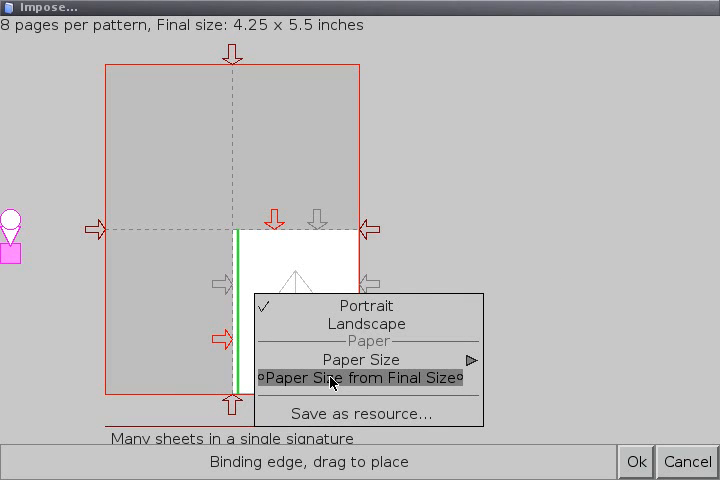
Step: Set the paper size from the final size, giving an 8.5 × 11 inch folded sheet
{"action": "left_click", "coordinate": [365, 379]}
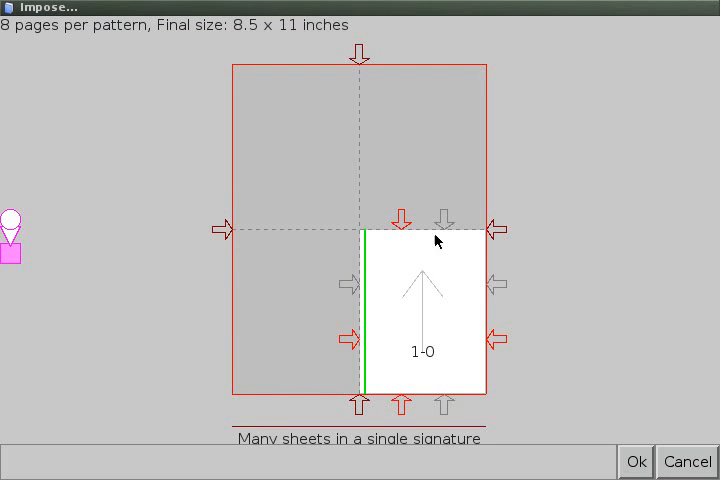
{"action": "mouse_move", "coordinate": [200, 30]}
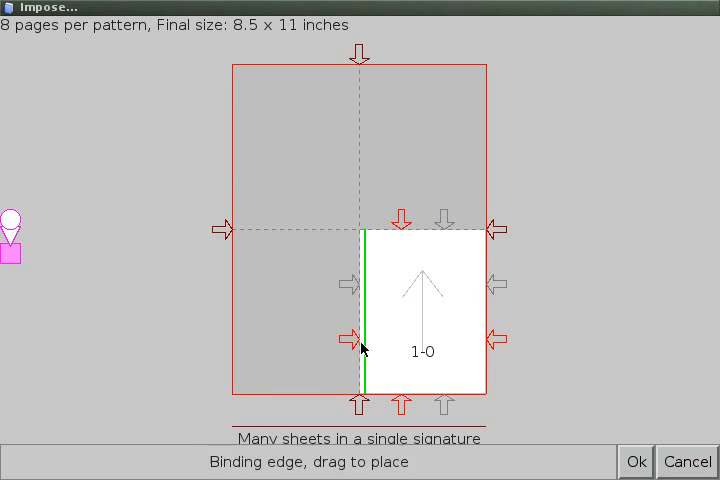
{"action": "mouse_move", "coordinate": [266, 315]}
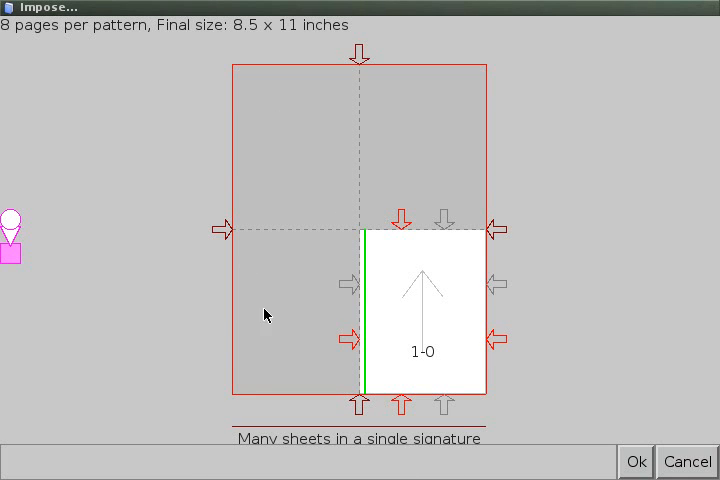
Step: Accept the Laidout imposition to bring the two-sheet, four-panel layout into Scribus
{"action": "left_click", "coordinate": [635, 460]}
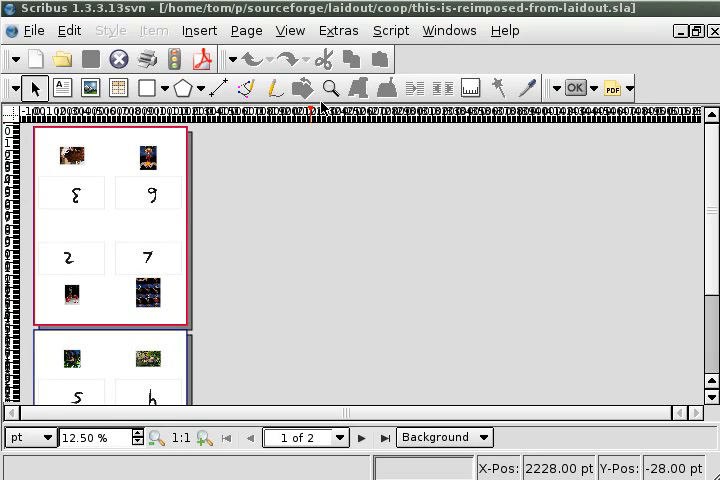
{"action": "mouse_move", "coordinate": [318, 43]}
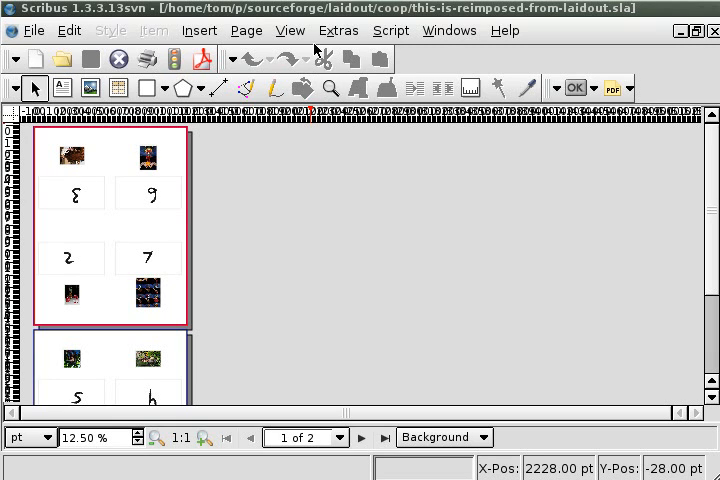